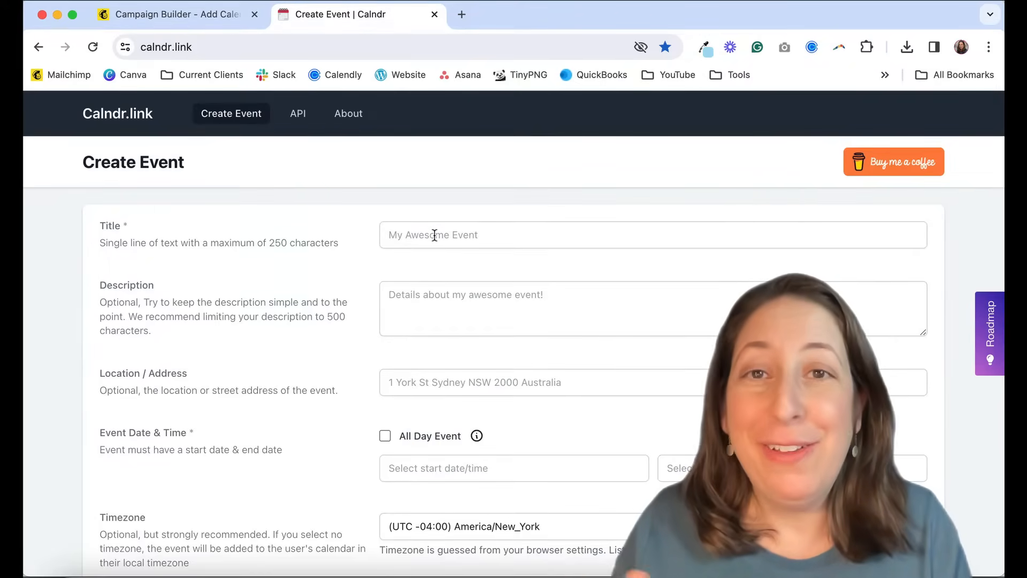
- Create the 'Learn to Love Mailchimp's New Builder' event with its Zoom link, starting Mar 21, 2024, 1:00 PM
click(651, 308)
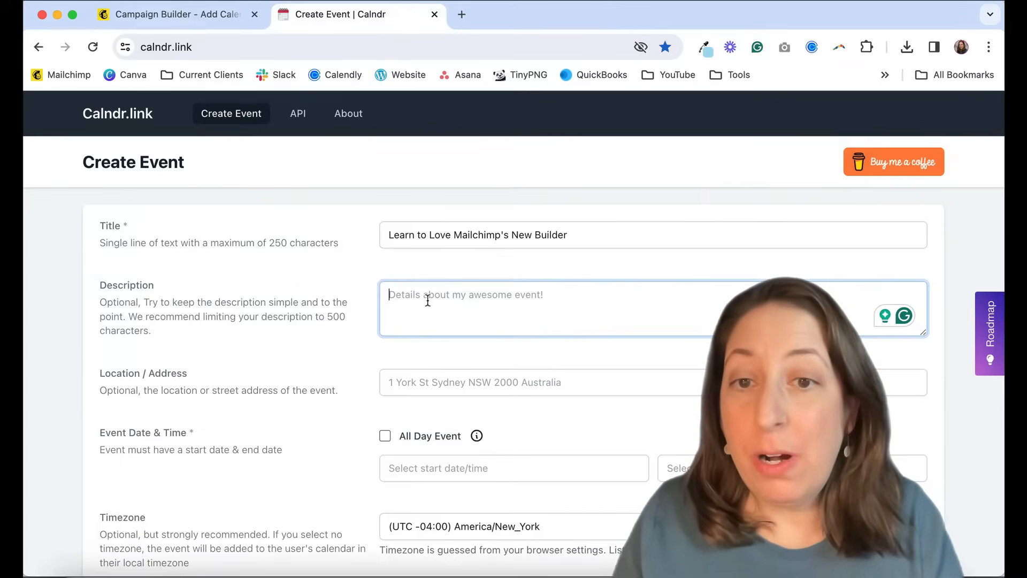
scroll(down, 3)
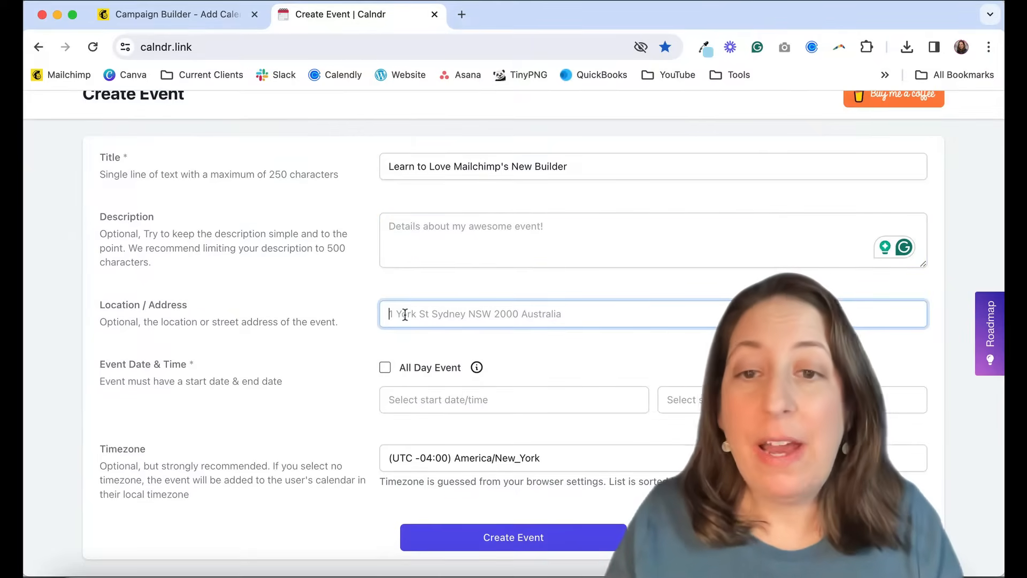
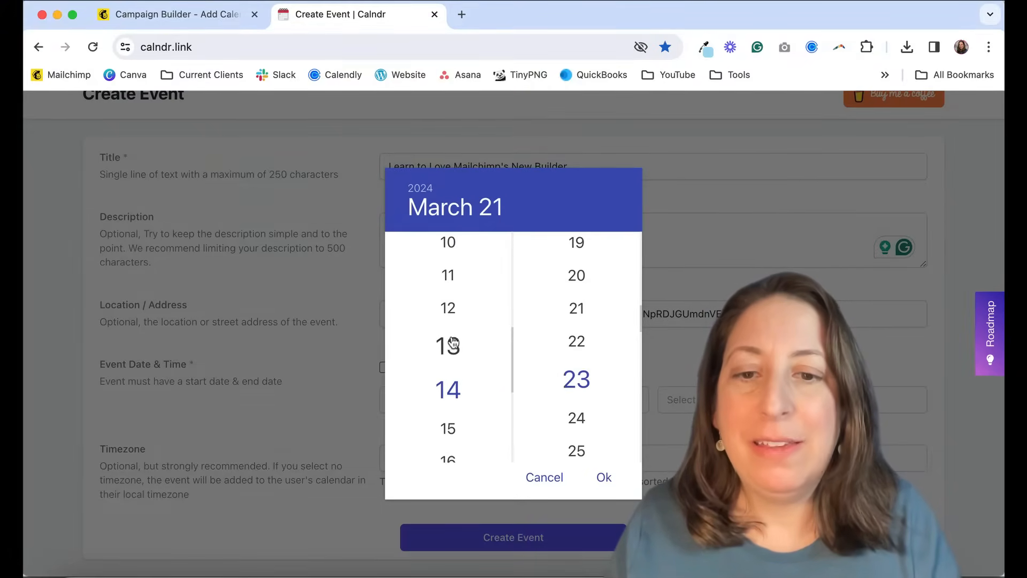
click(603, 476)
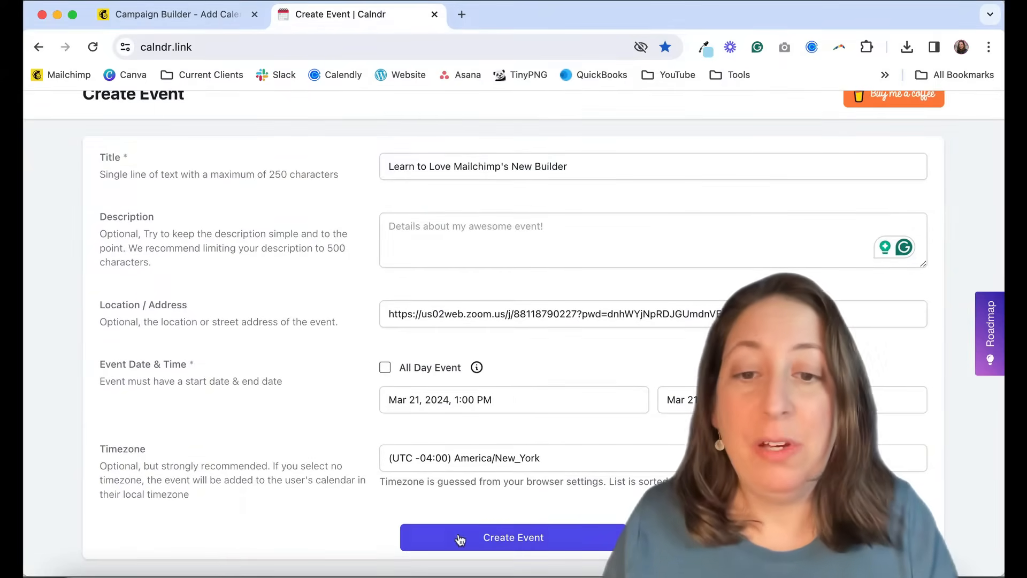
click(513, 537)
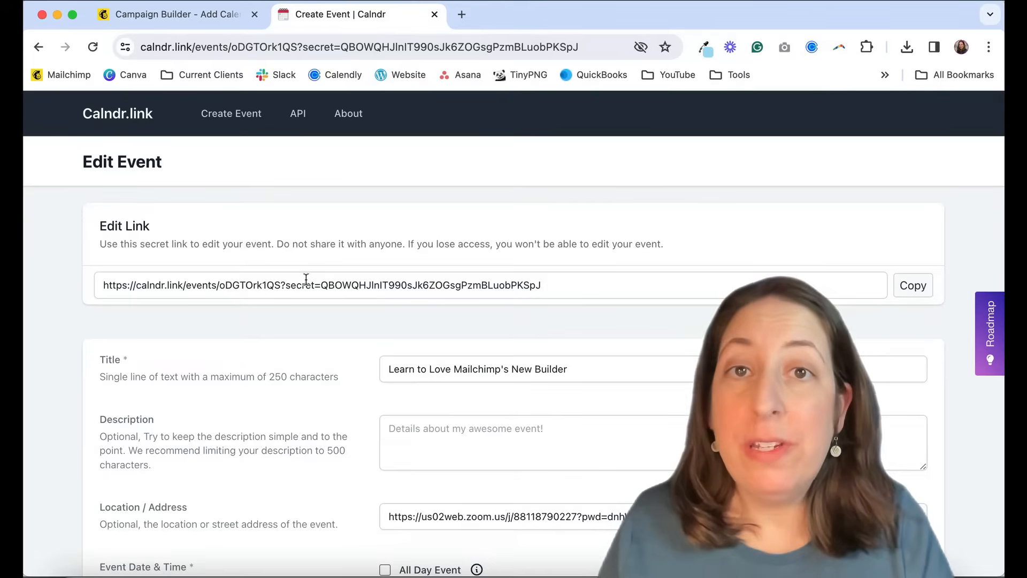
- Try the dot-separated style, then switch the Add to Calendar links to horizontal space-separated
scroll(down, 3)
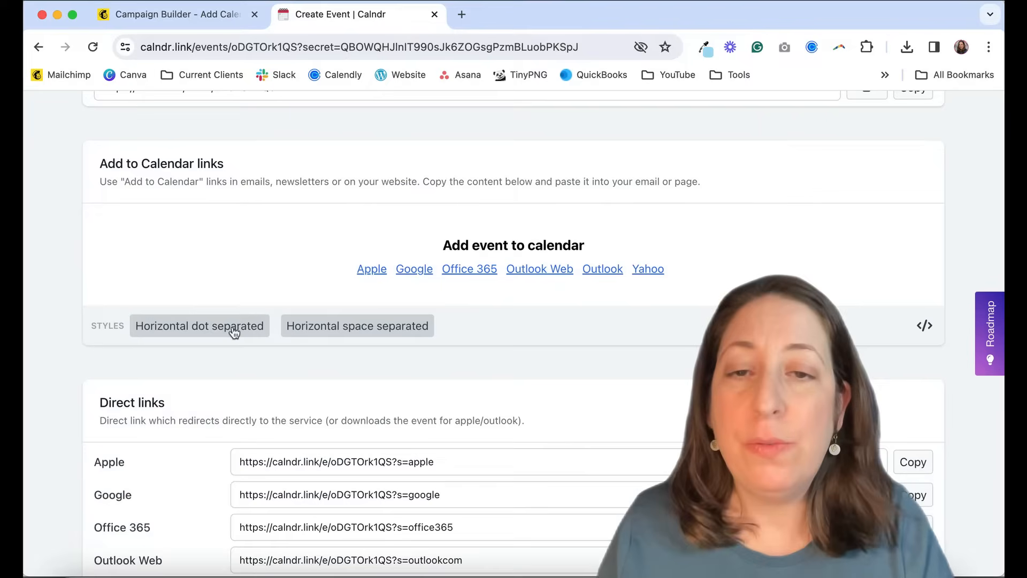
click(356, 326)
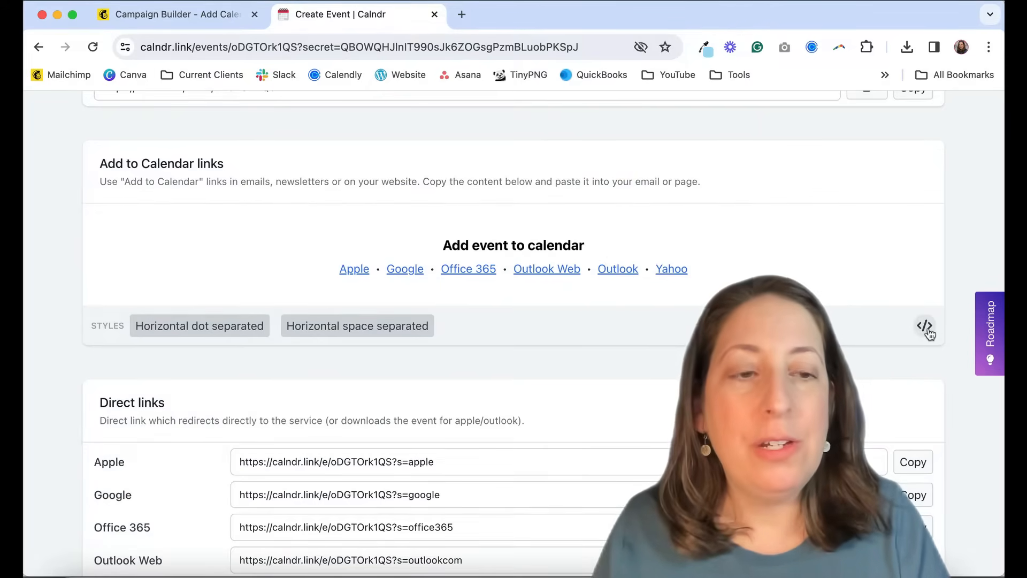
click(925, 326)
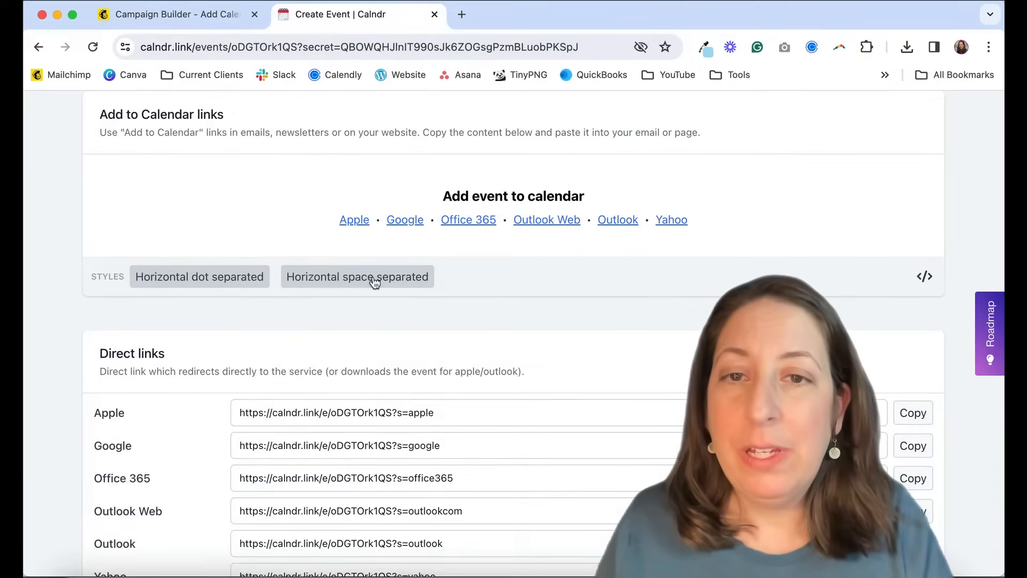
click(357, 276)
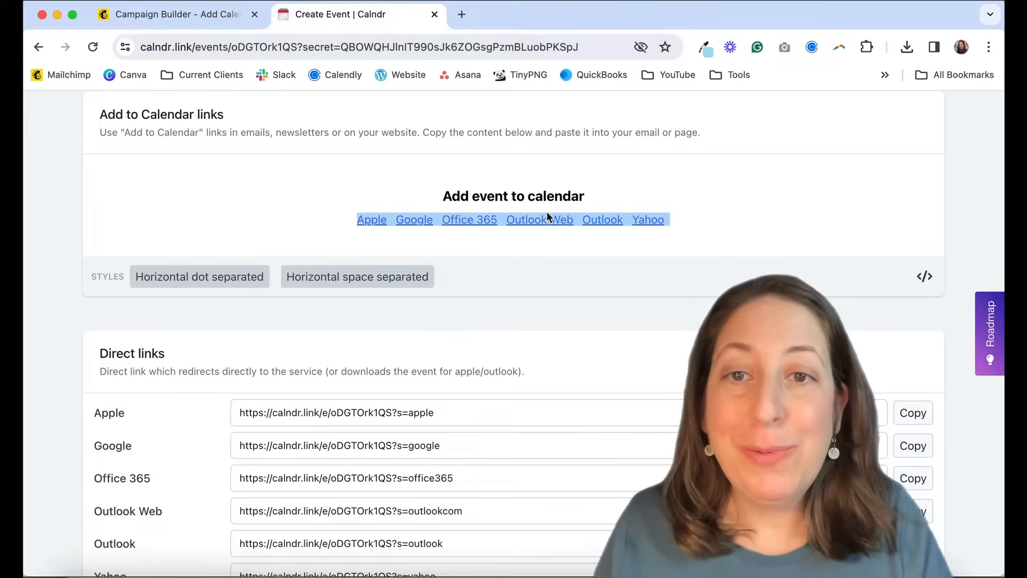
mouse_move(353, 226)
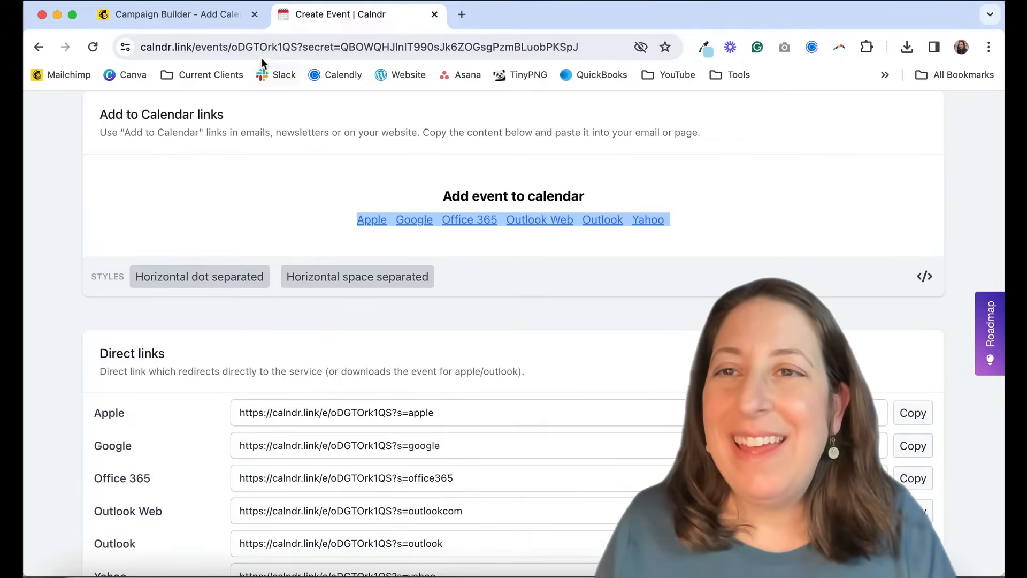
- Center the pasted Apple, Google, Office 365, Outlook Web, Outlook and Yahoo links in the campaign
click(173, 14)
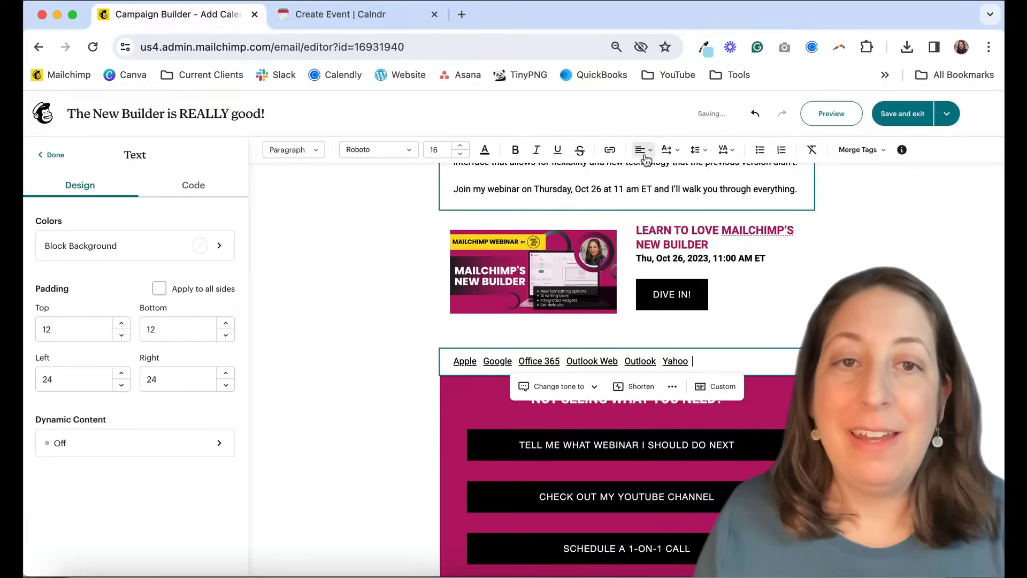
click(641, 149)
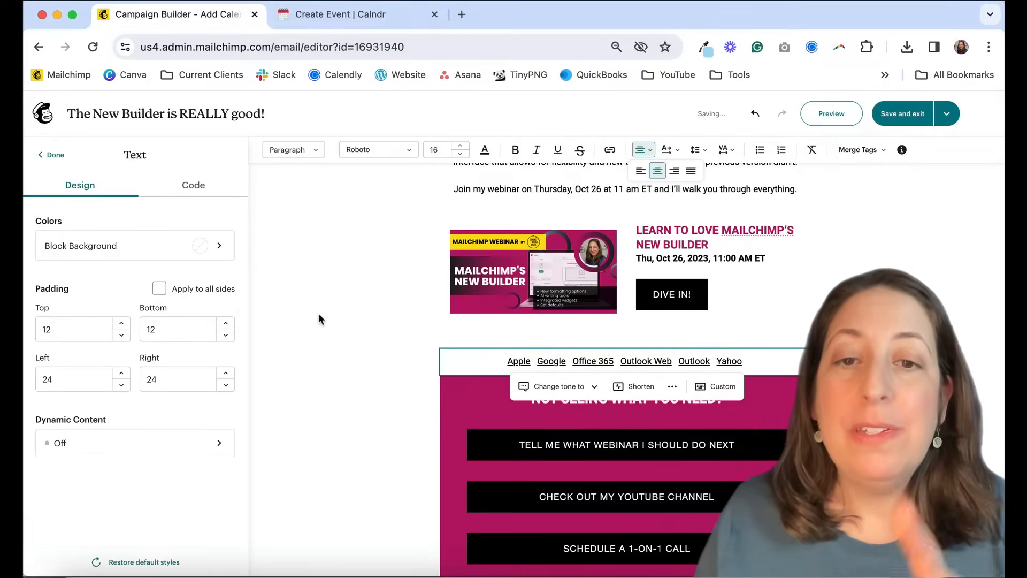
click(55, 154)
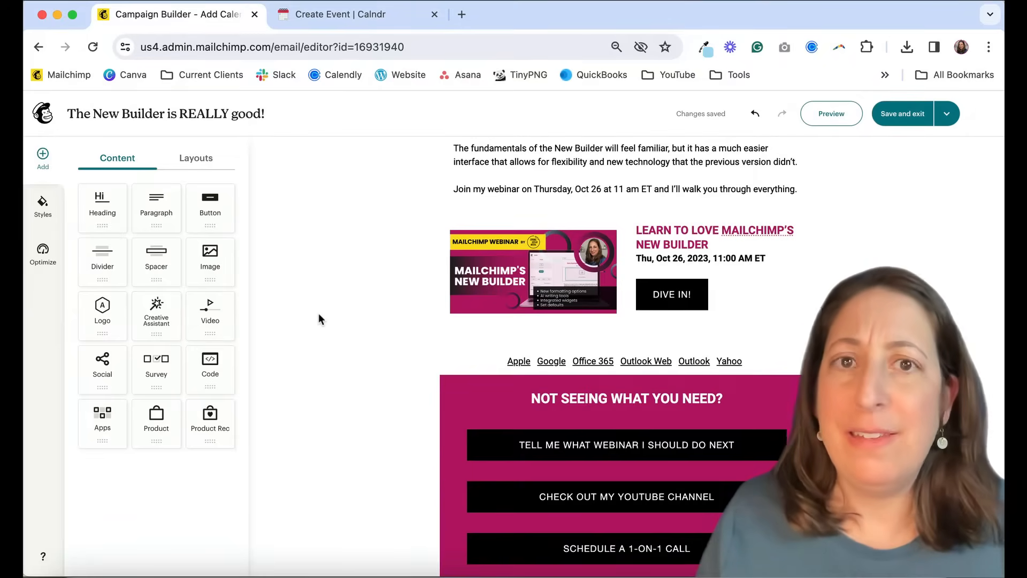
click(625, 361)
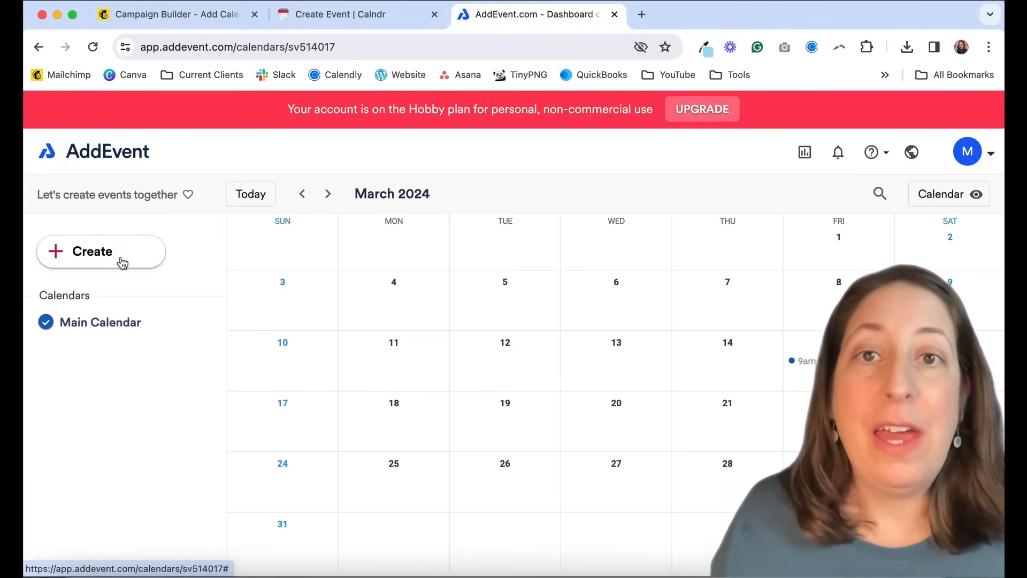
- Create the Learn to Love Mailchimp event for Mar 15, 2024, 1:00–3:00pm and show its calendar links
click(91, 251)
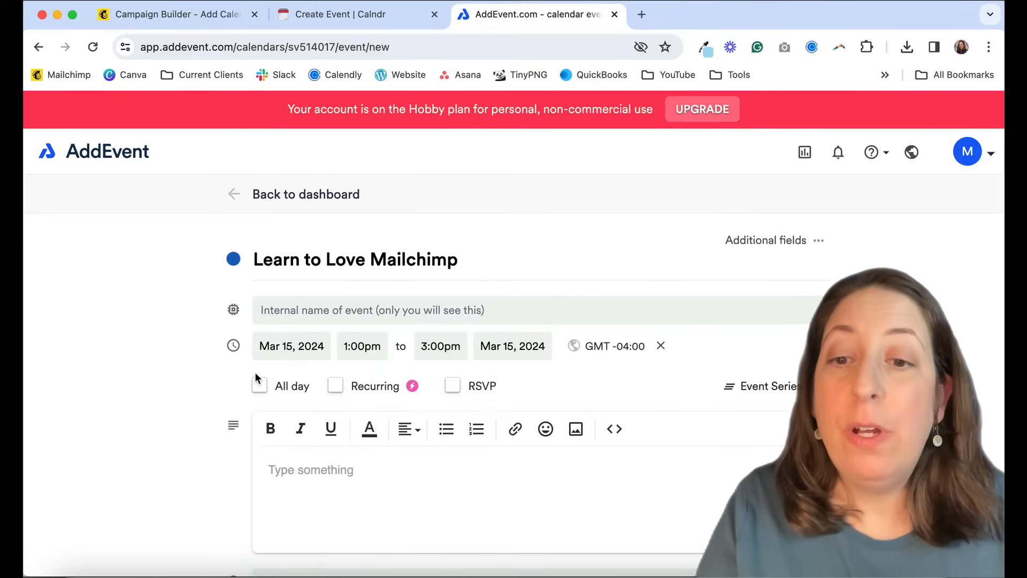
scroll(down, 3)
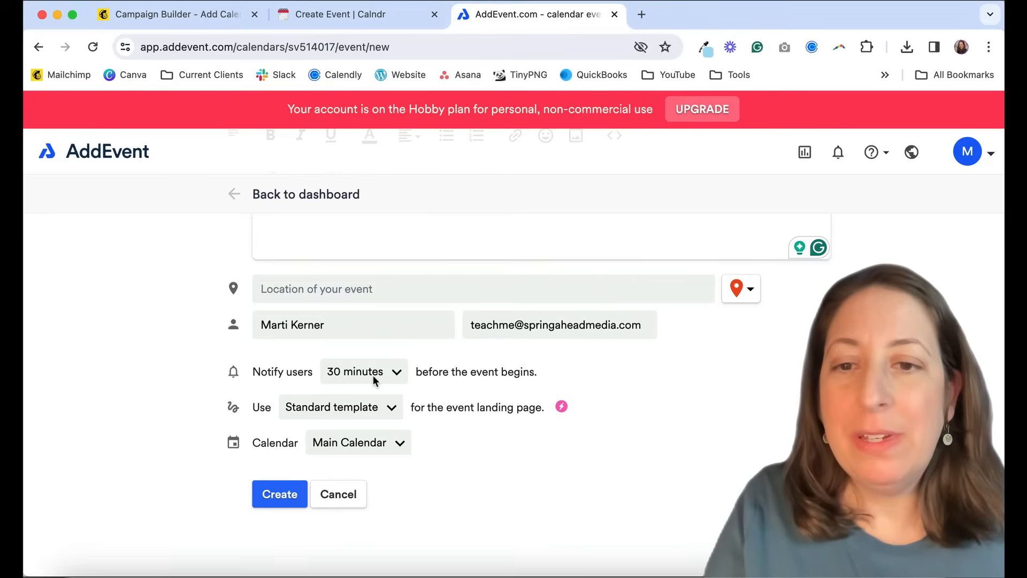
mouse_move(382, 399)
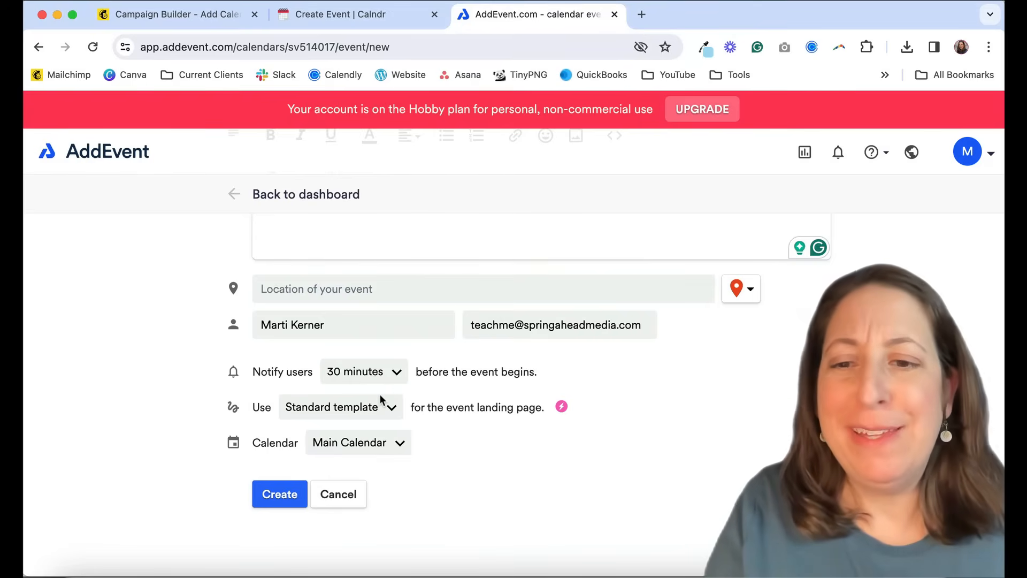
click(279, 494)
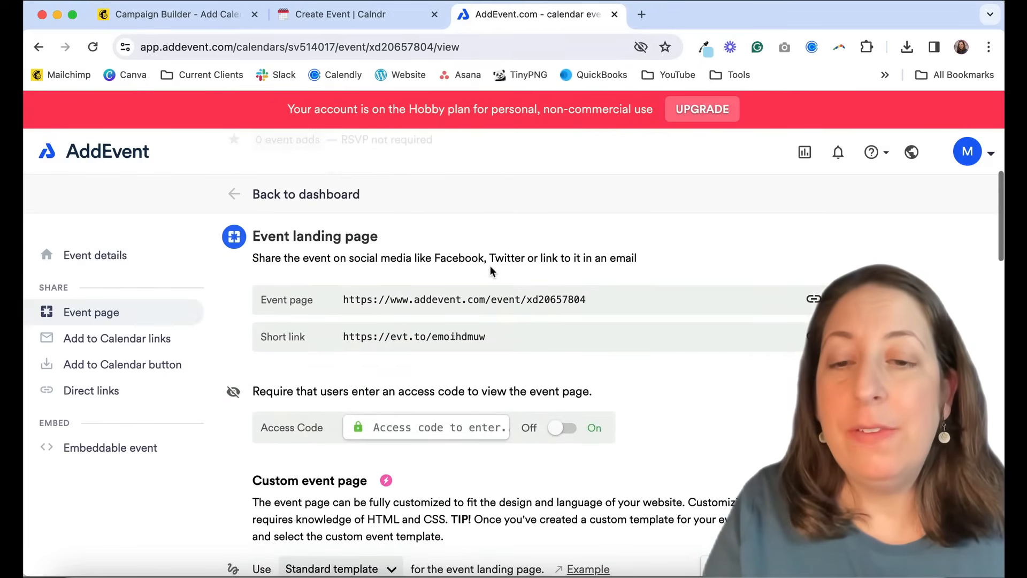
click(117, 338)
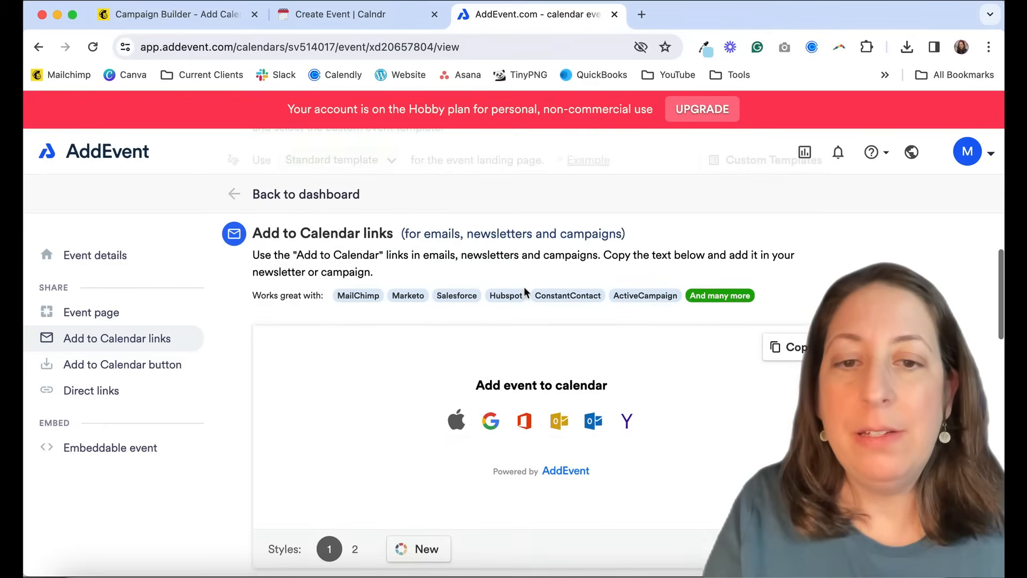
mouse_move(609, 429)
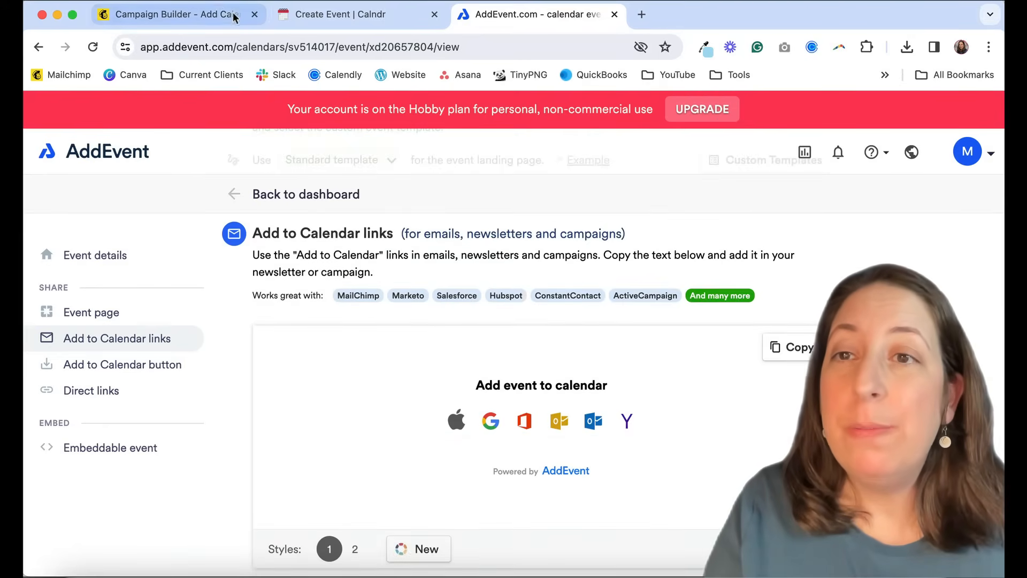
- Add an AddEvent block for Learn to Love Mailchimp from Main Calendar, toggling Text and Logos styles
click(174, 14)
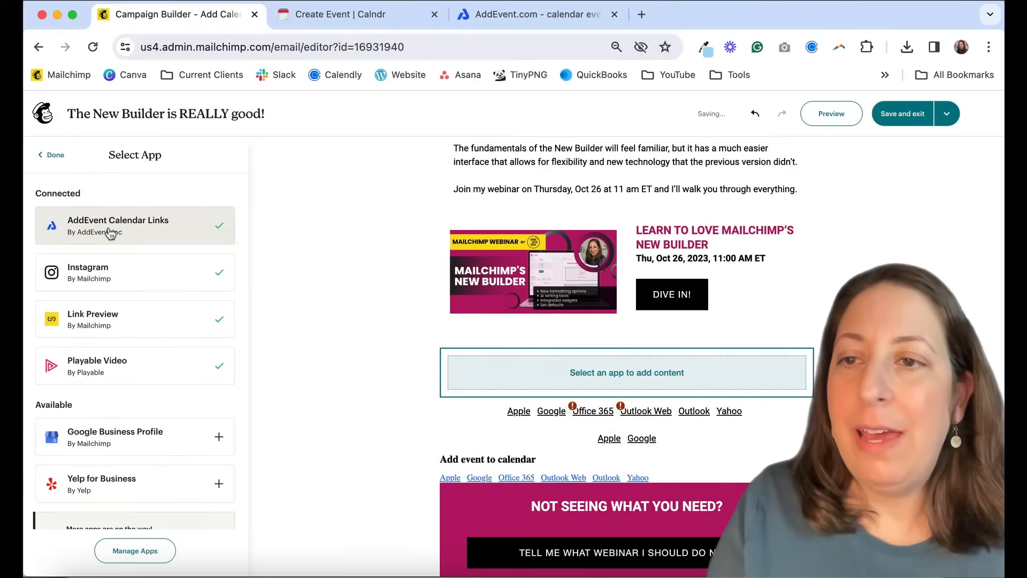
click(118, 224)
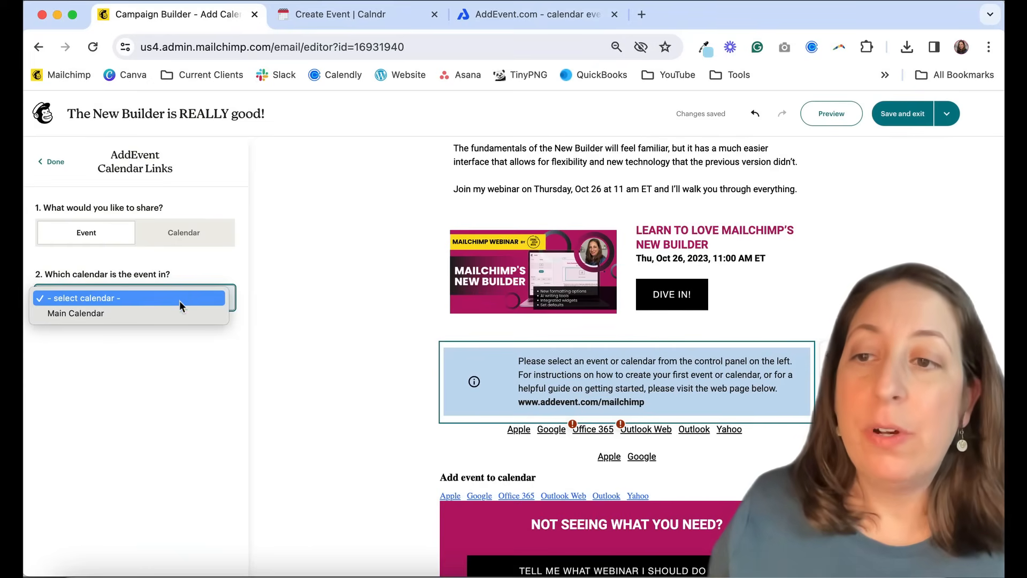
click(76, 313)
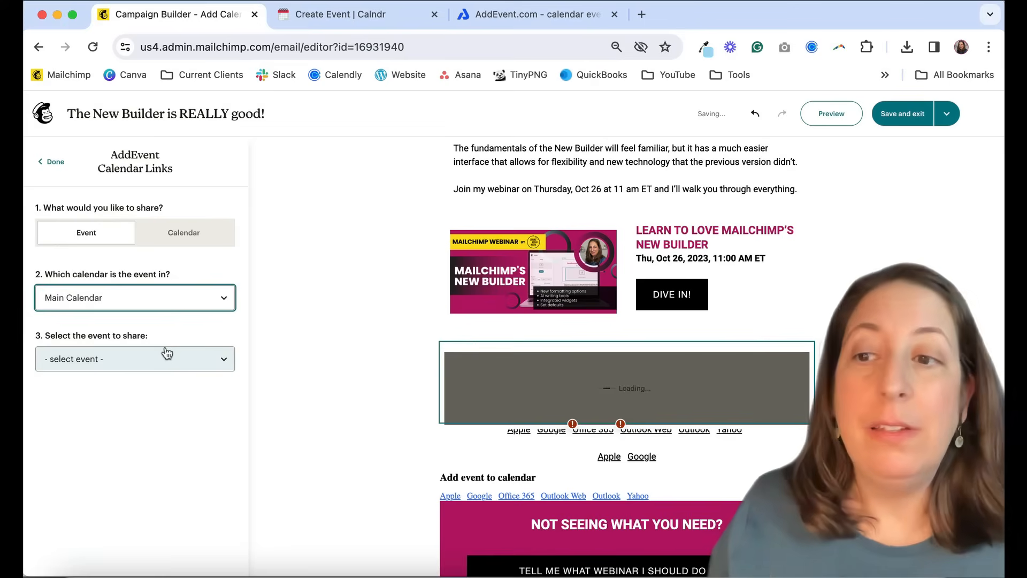
click(135, 359)
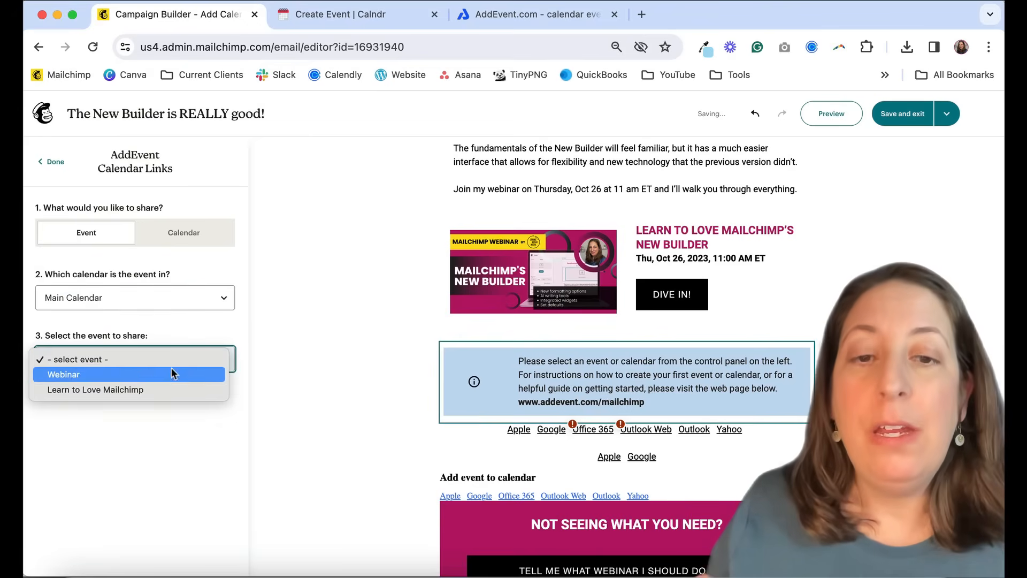
click(95, 389)
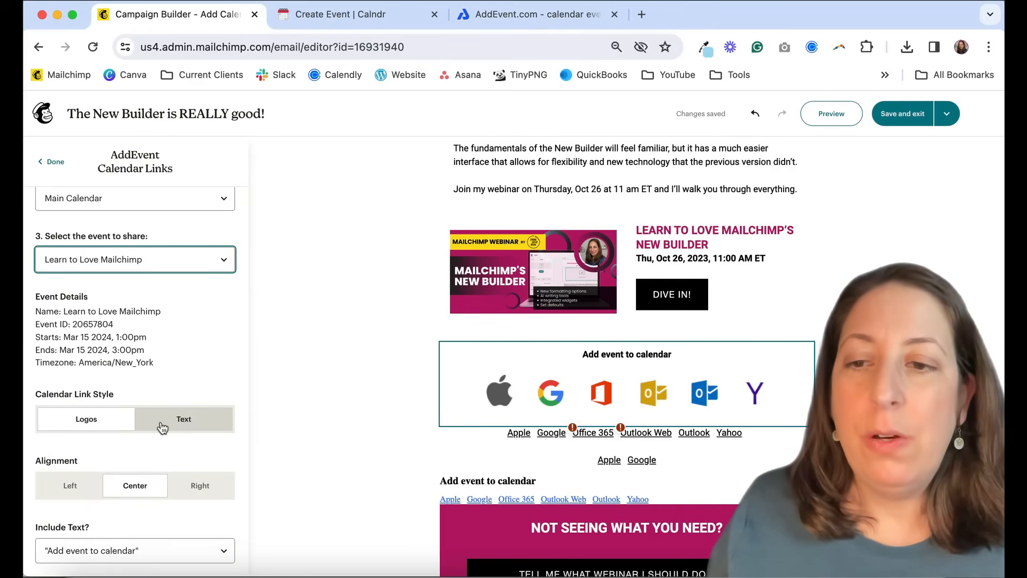
click(184, 418)
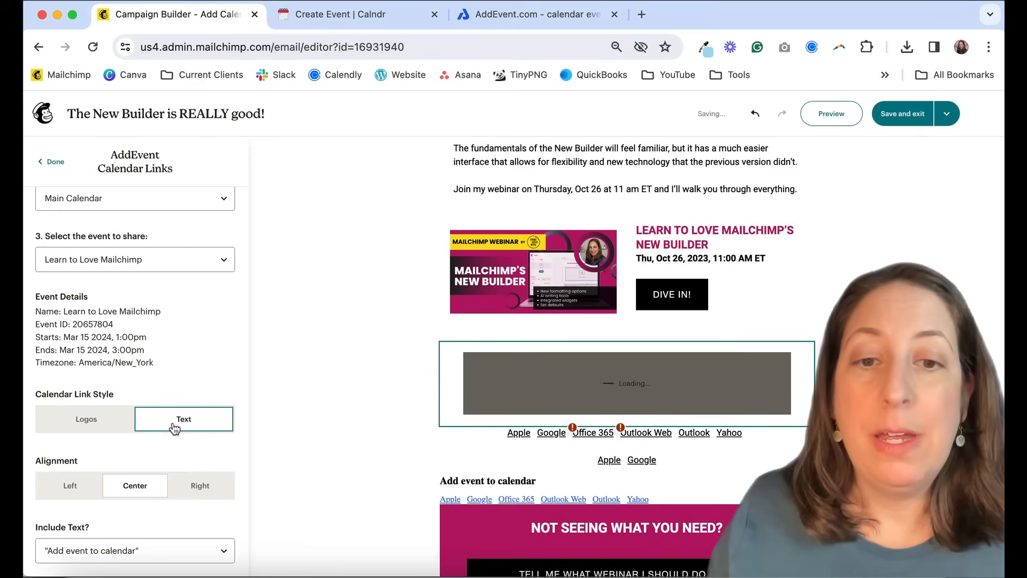
click(86, 418)
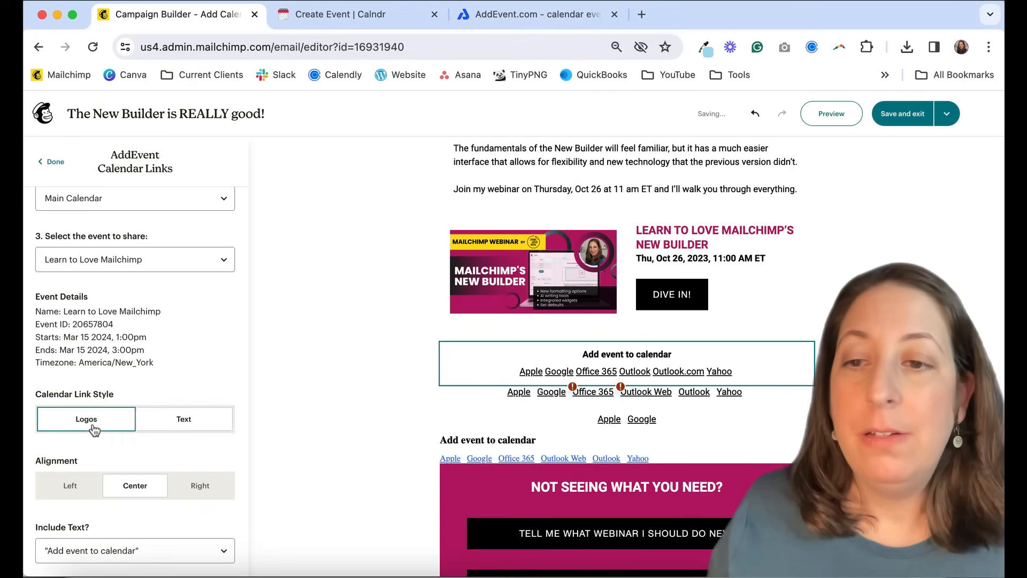